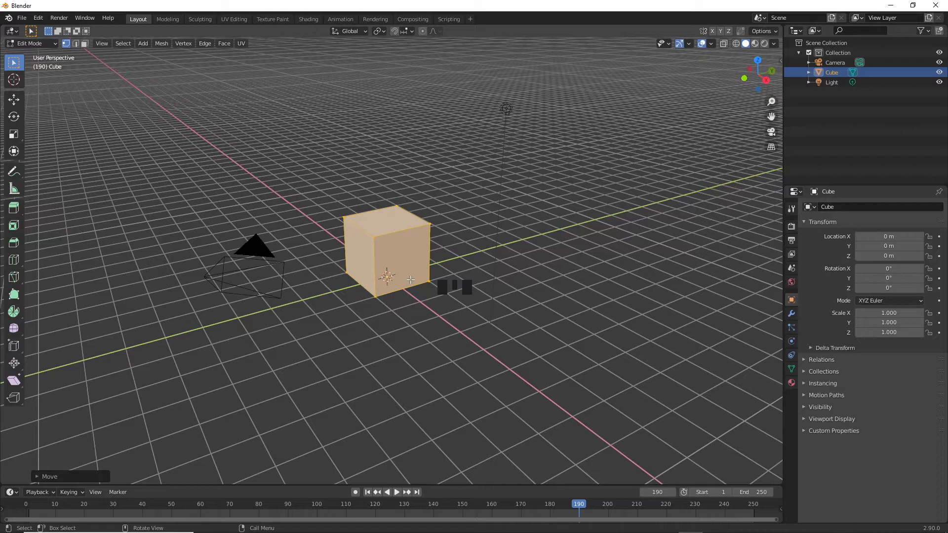
Scale the default cube into a thin wall slab, roughly 0.027 by 3.686 by 1.
key(Tab)
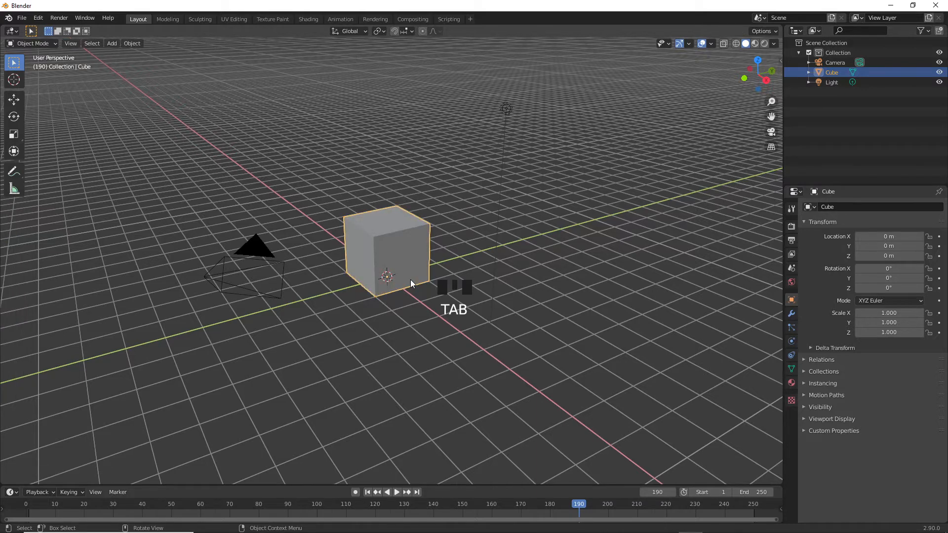
scroll(up, 3)
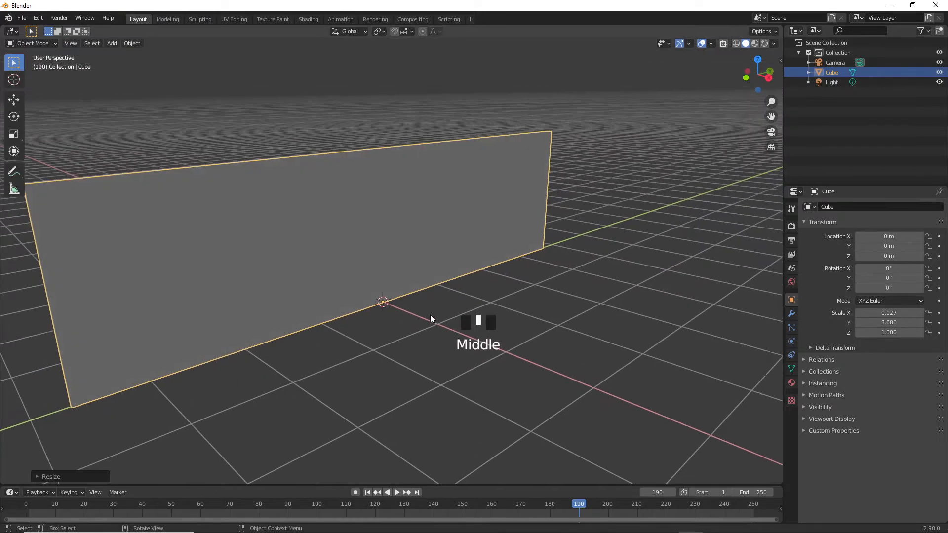
With X-ray on, cut about nine evenly spaced vertical edge loops across the wall.
drag(429, 319, 457, 299)
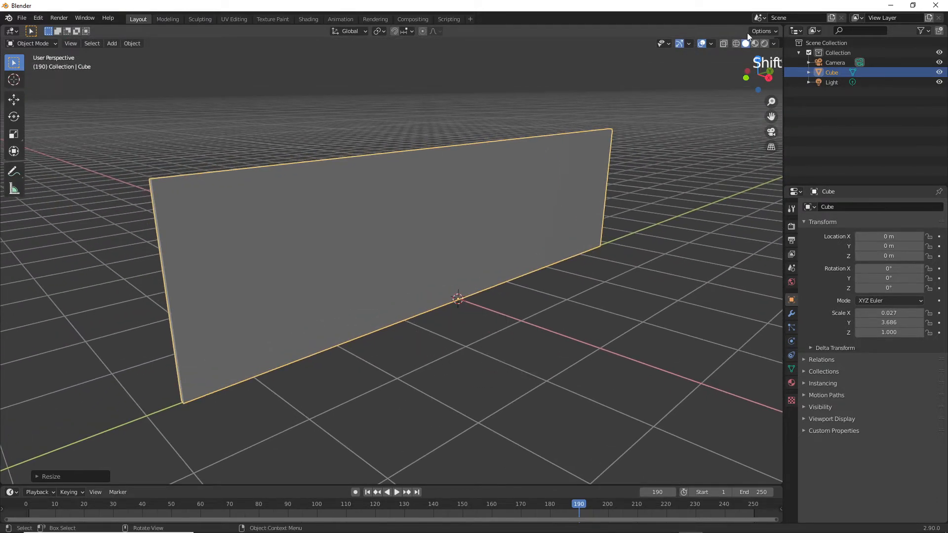
key(Tab)
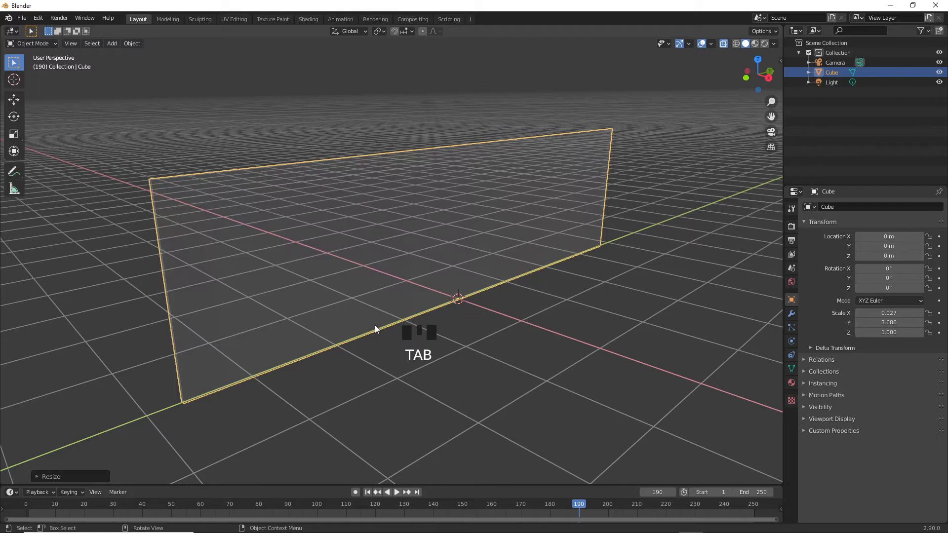
key(ctrl+r)
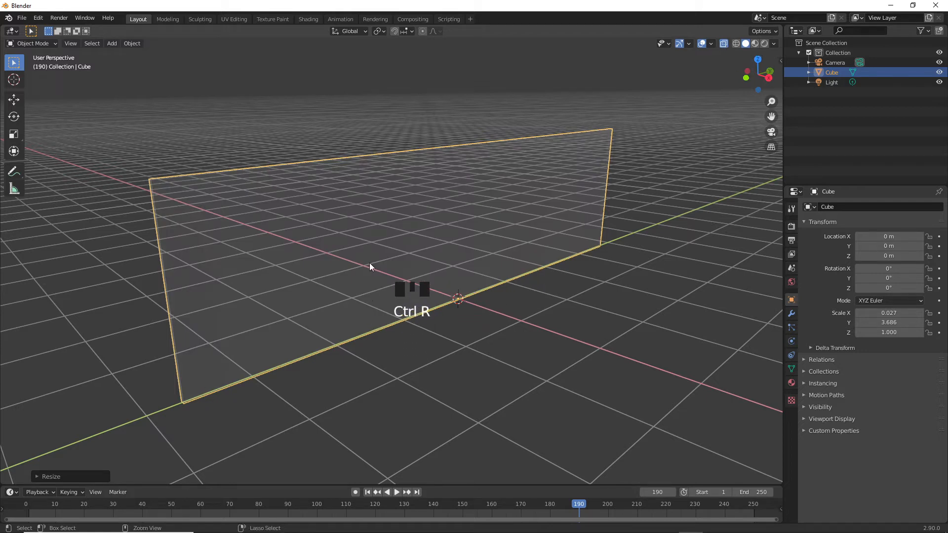
key(Tab)
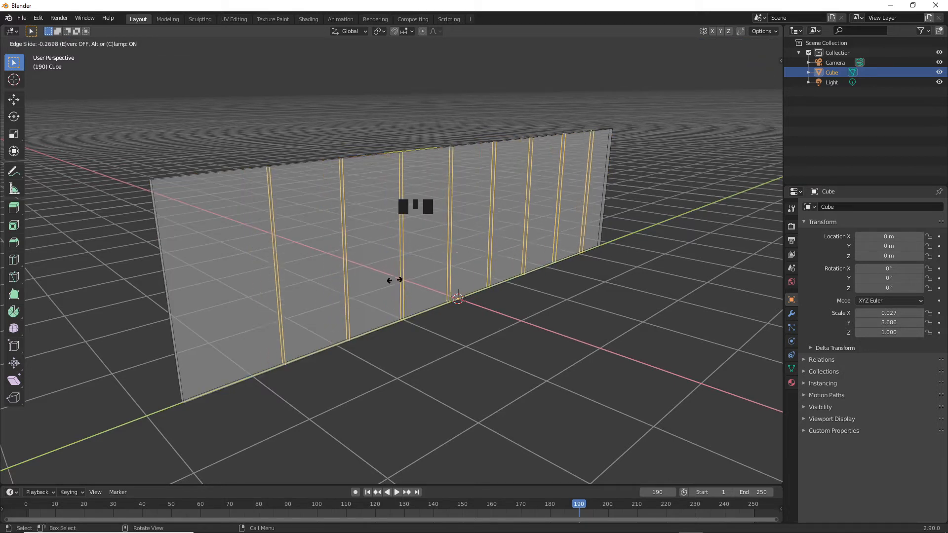
Confirm the vertical loops and add horizontal loop cuts, forming a grid of panels with narrow strips.
key(ctrl+r)
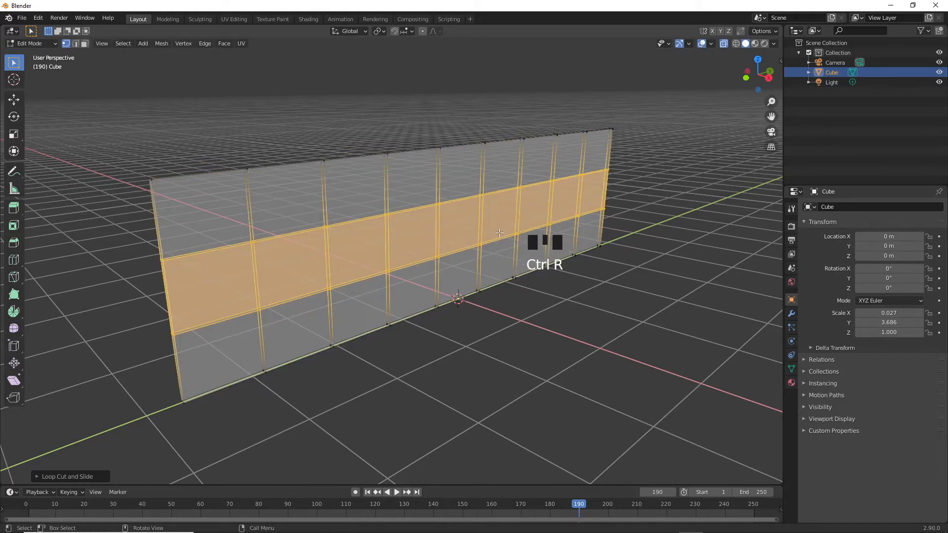
key(s)
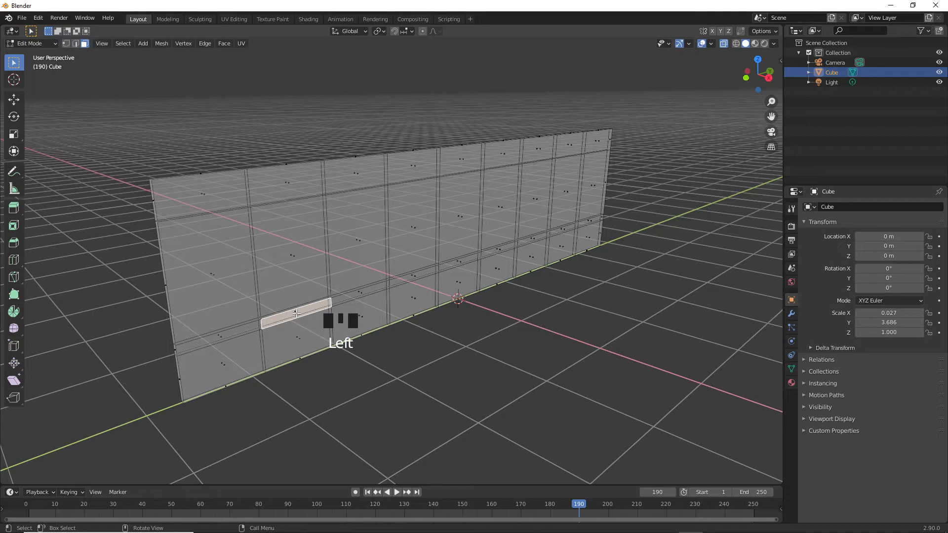
In face select, delete one panel's face to leave a rectangular window opening.
key(e)
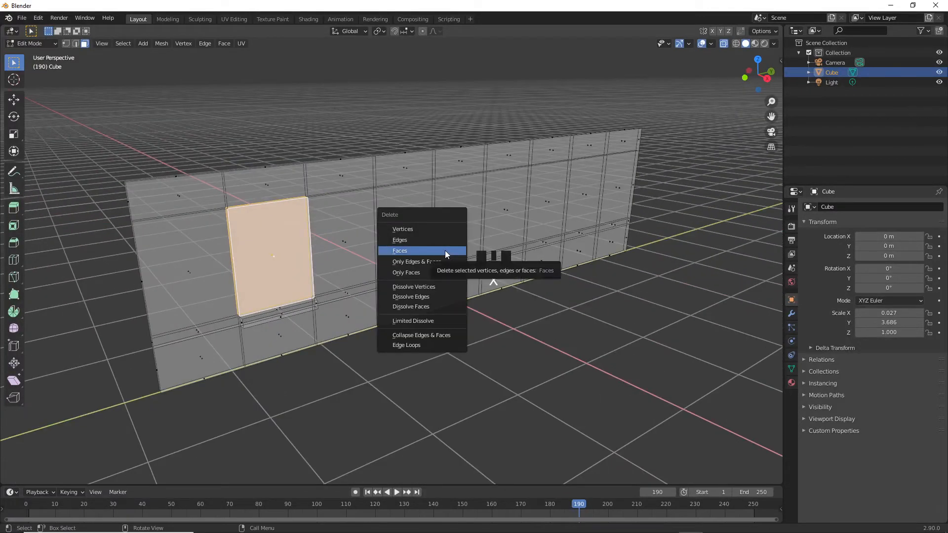
click(400, 250)
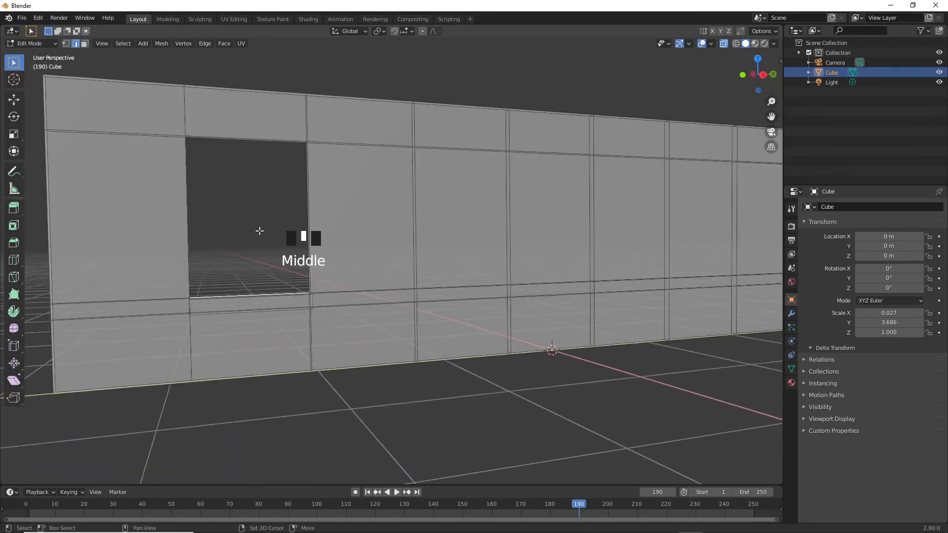
Undo a stray cut, then add 5 vertical loop cuts in the strip above the window.
key(ctrl+r)
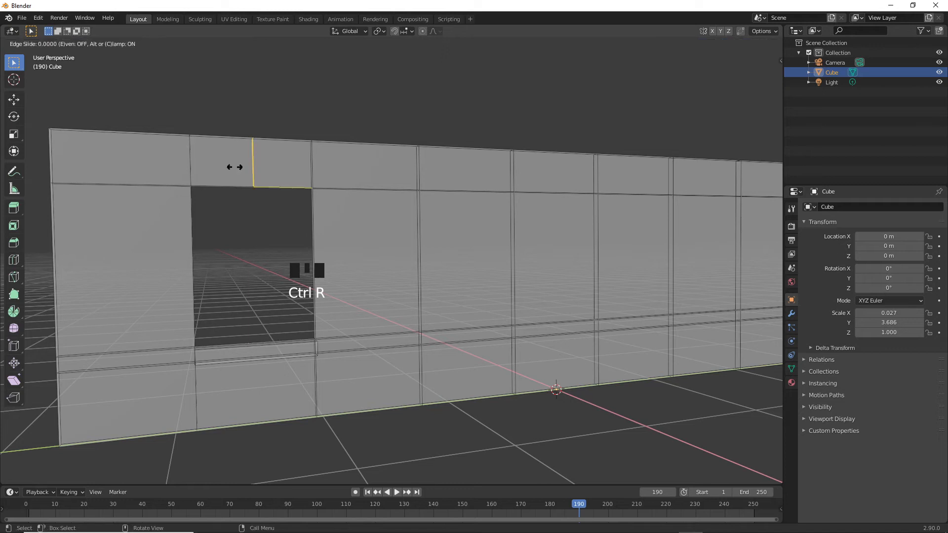
key(ctrl+z)
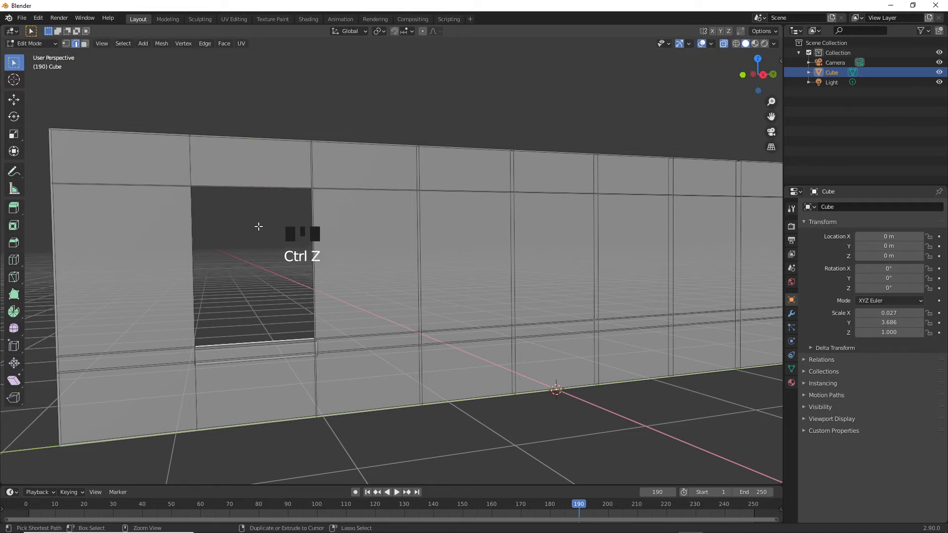
key(ctrl+r)
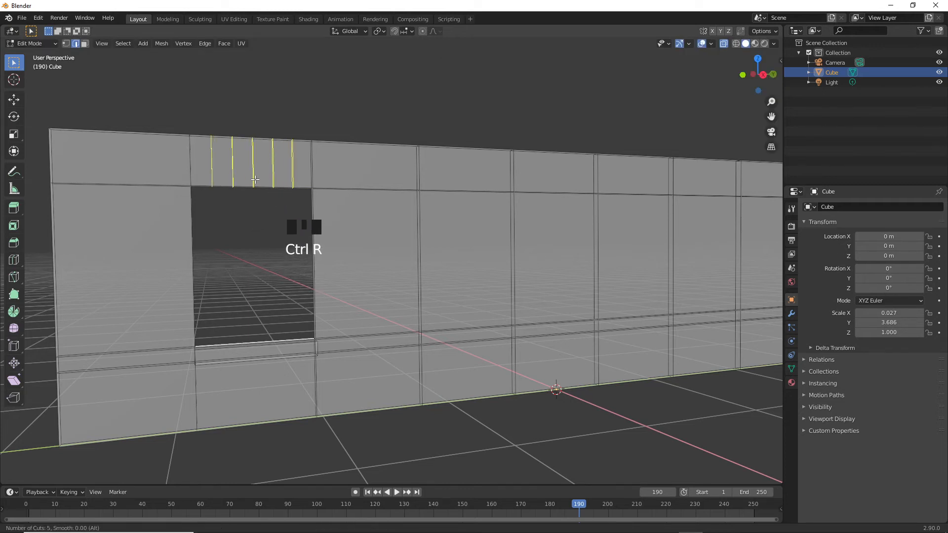
click(251, 172)
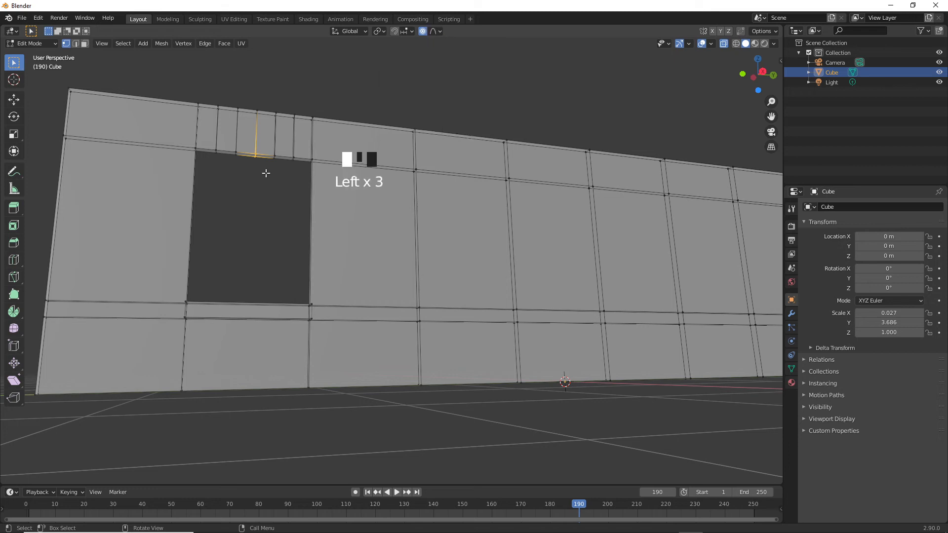
Move an edge above the window upward with proportional editing falloff.
key(g)
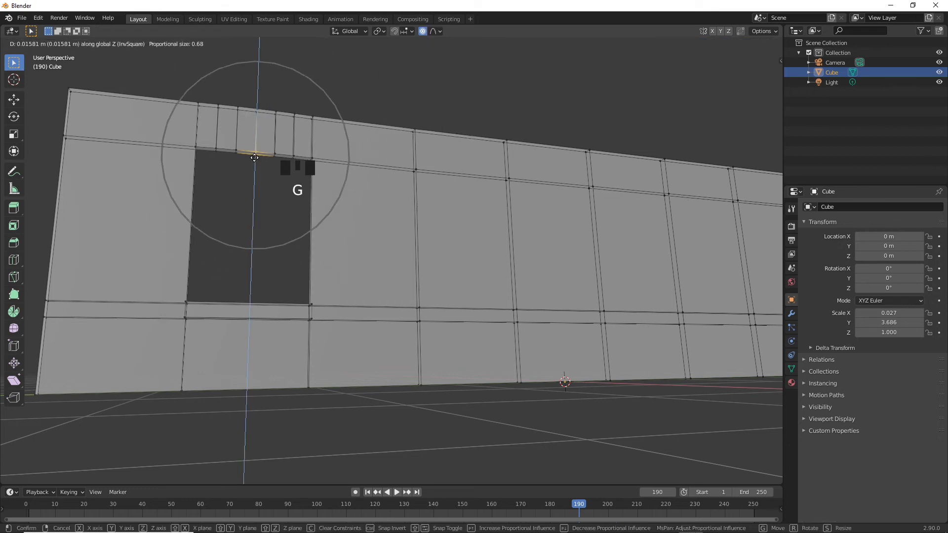